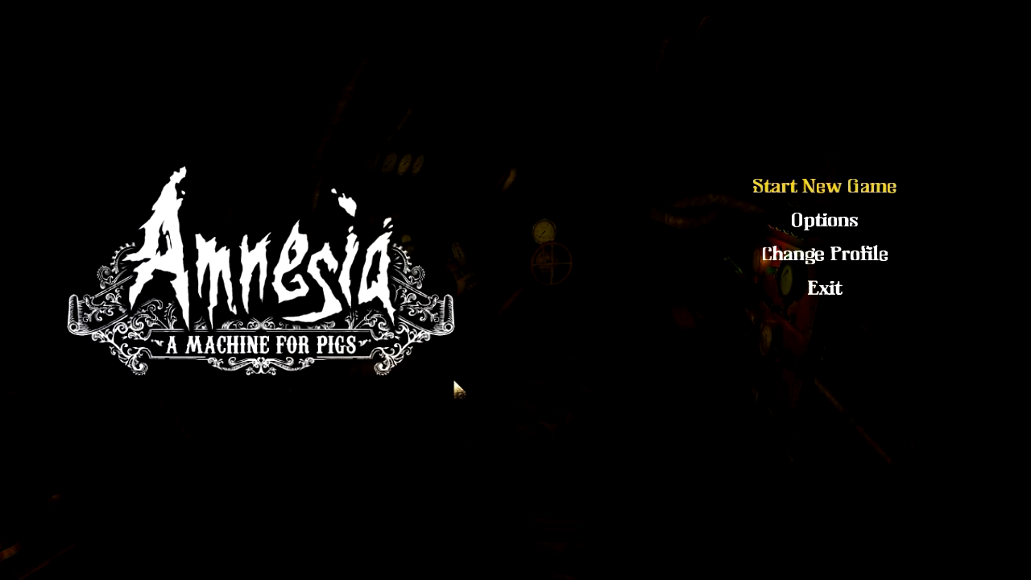
mouse_move(652, 286)
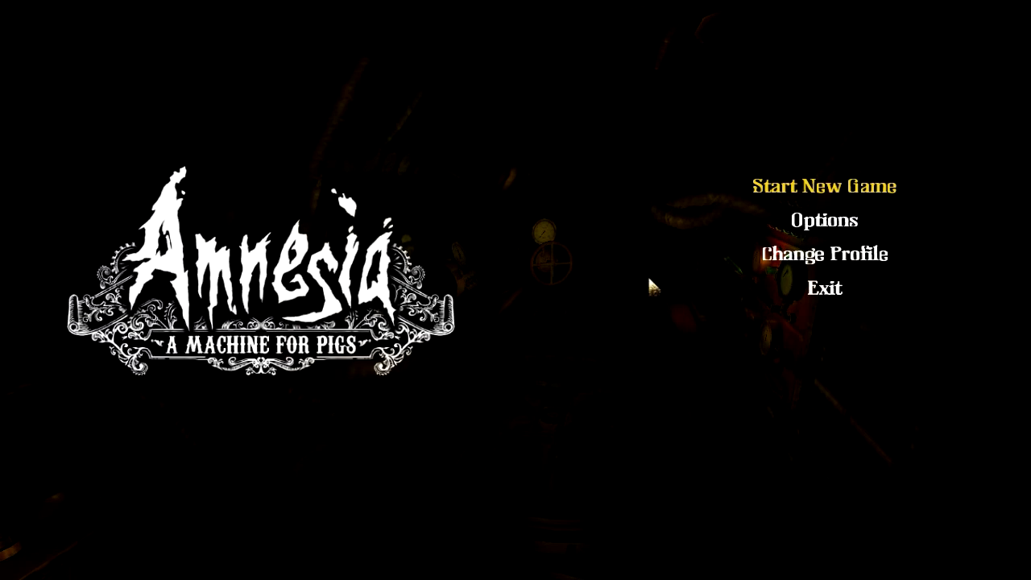
Step: Start a new game and read the June 24th 1899 journal entry
left_click(823, 186)
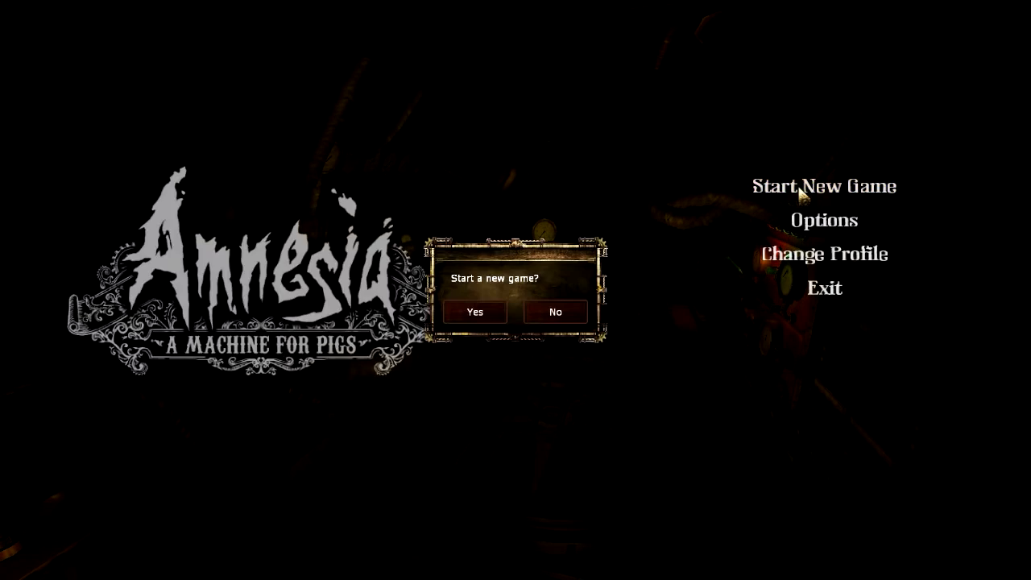
left_click(475, 312)
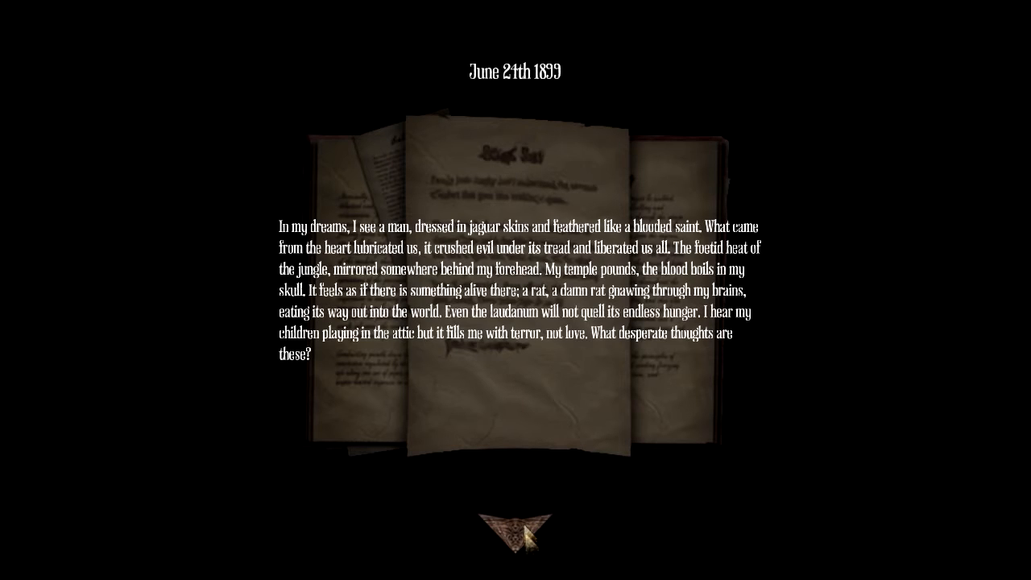
mouse_move(528, 539)
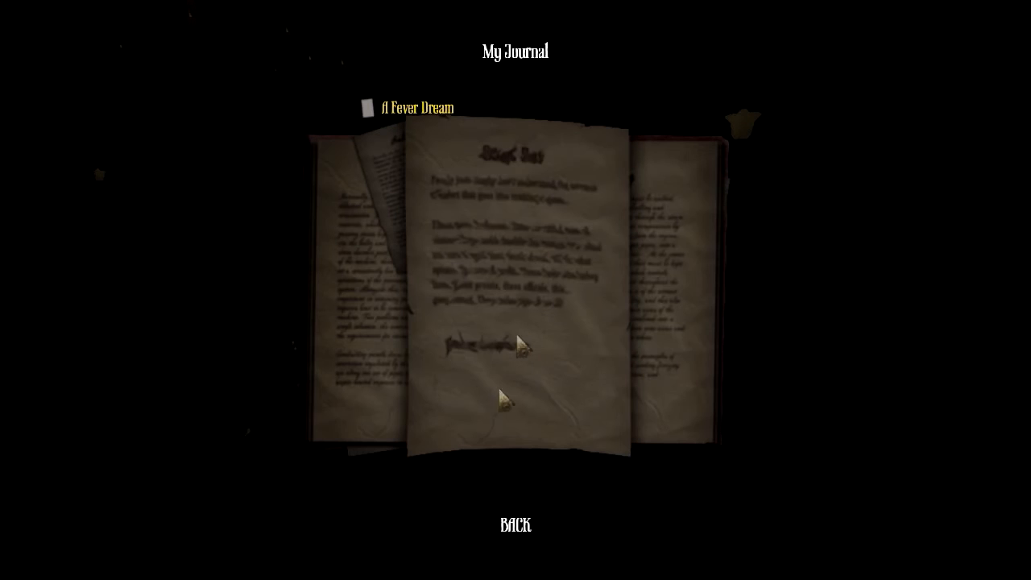
mouse_move(519, 459)
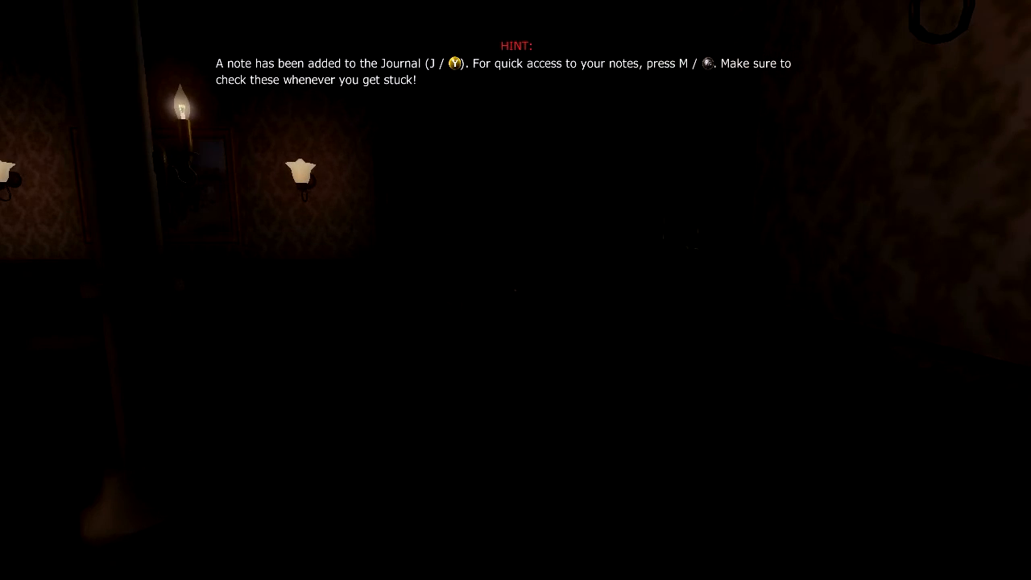
key("j")
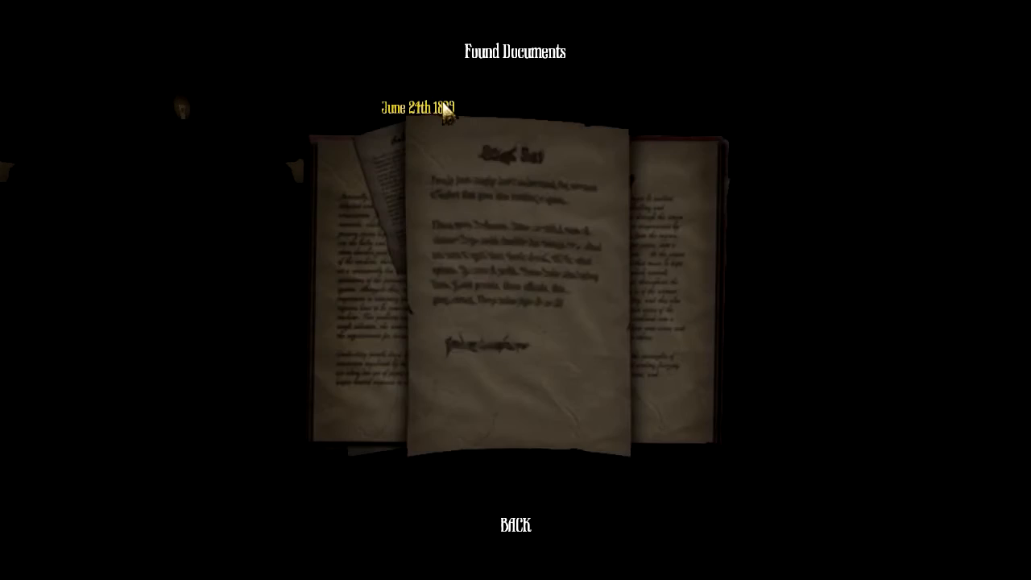
left_click(416, 107)
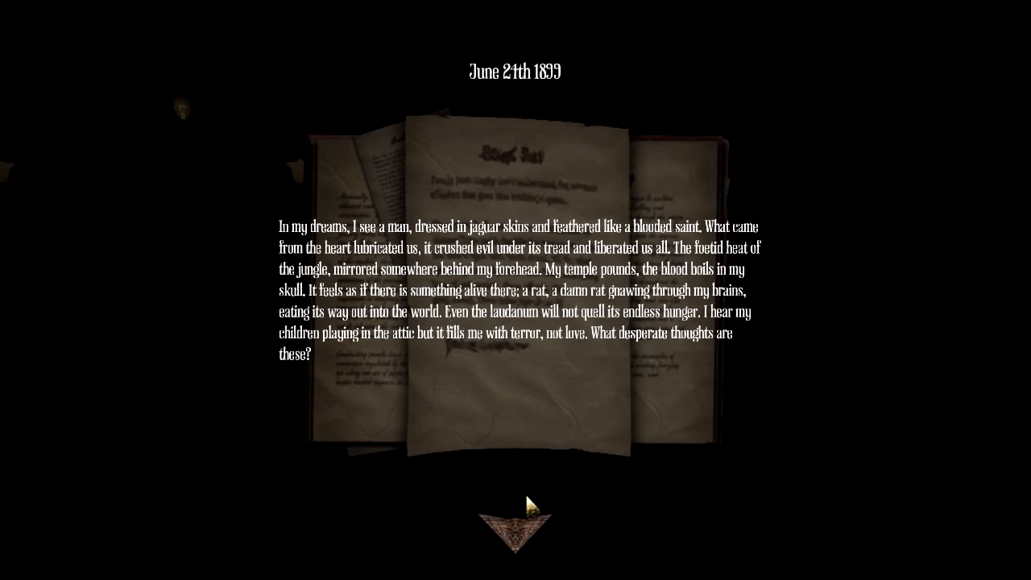
mouse_move(520, 538)
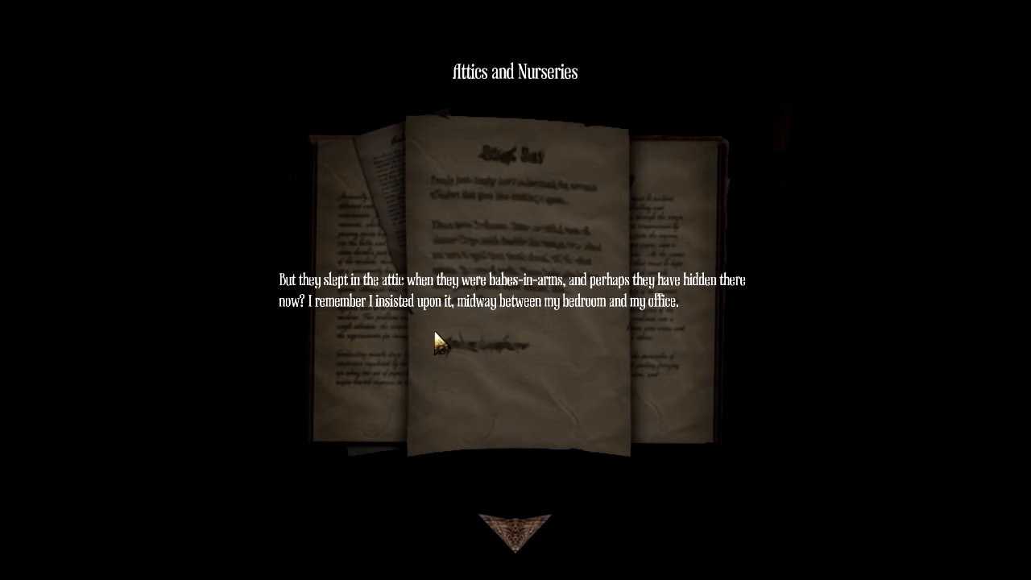
mouse_move(491, 351)
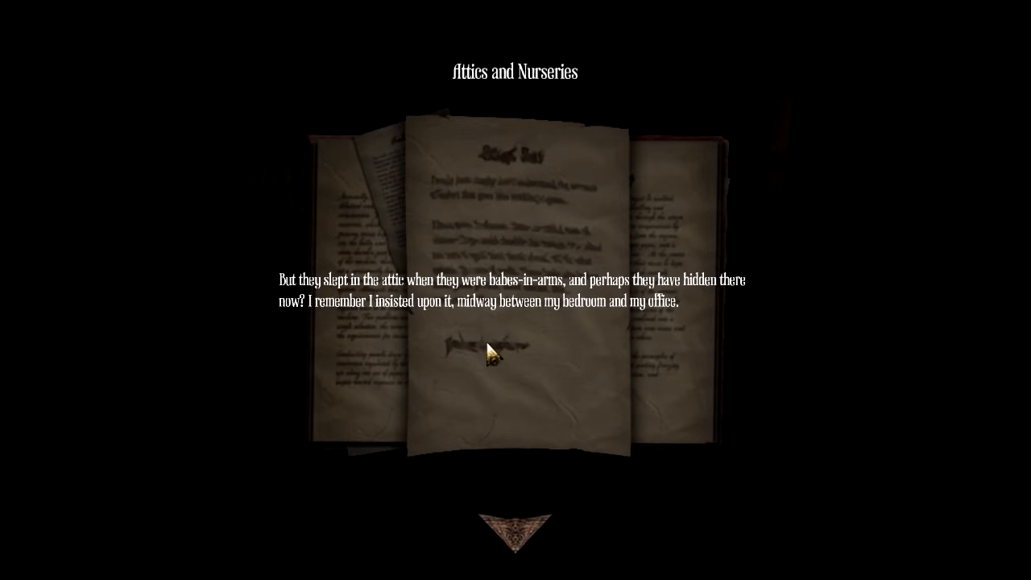
mouse_move(626, 352)
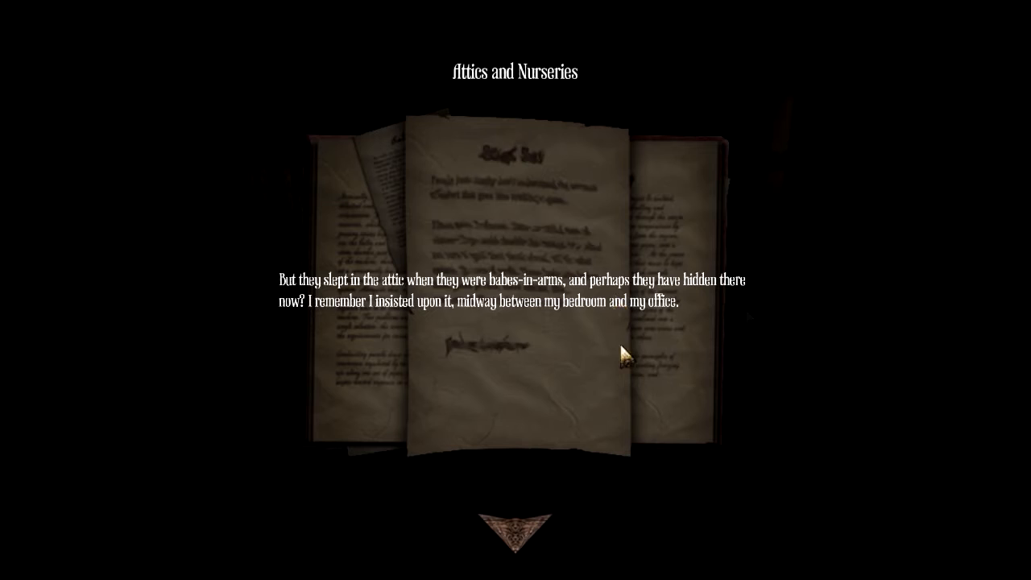
mouse_move(519, 531)
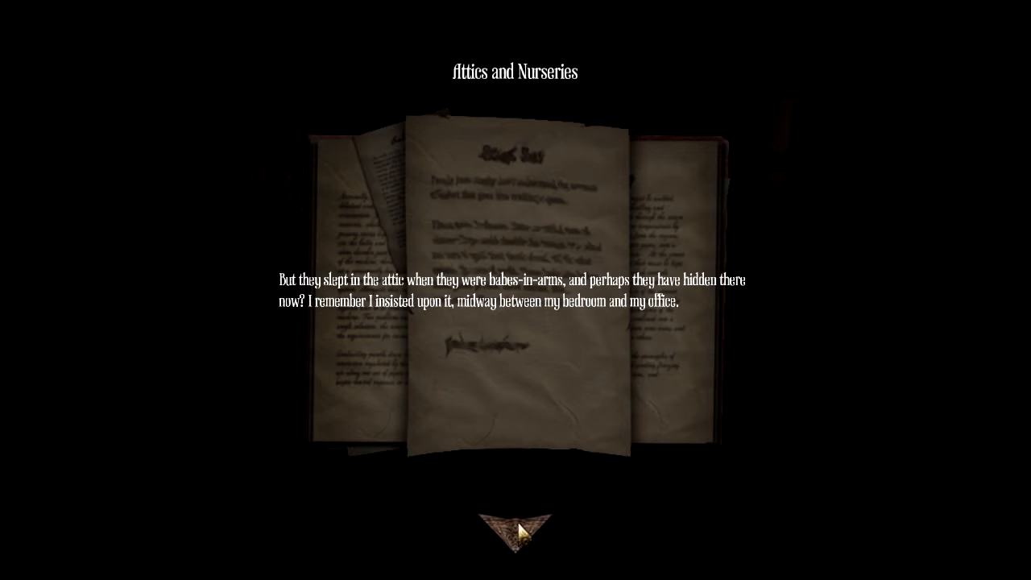
mouse_move(459, 346)
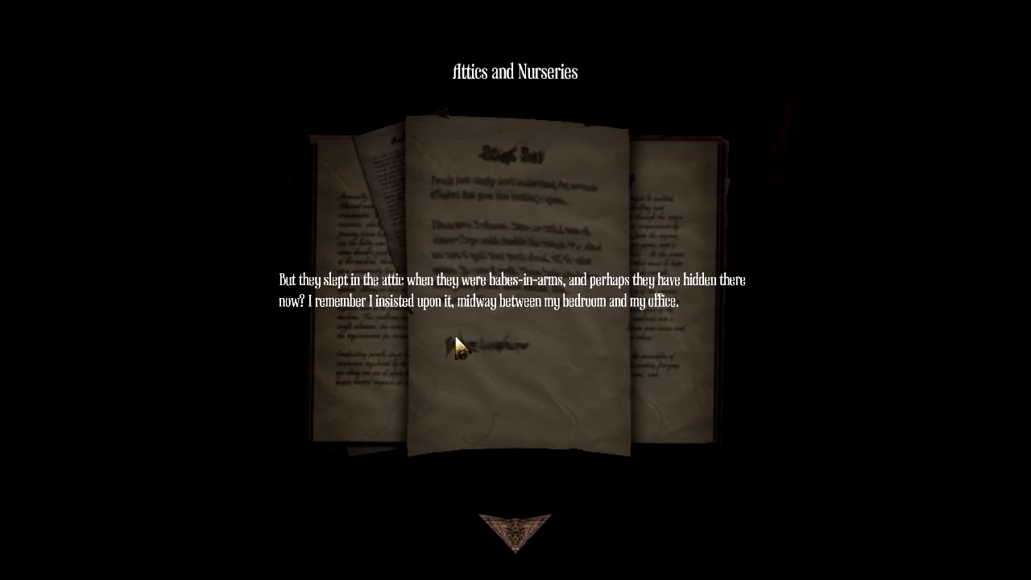
mouse_move(519, 531)
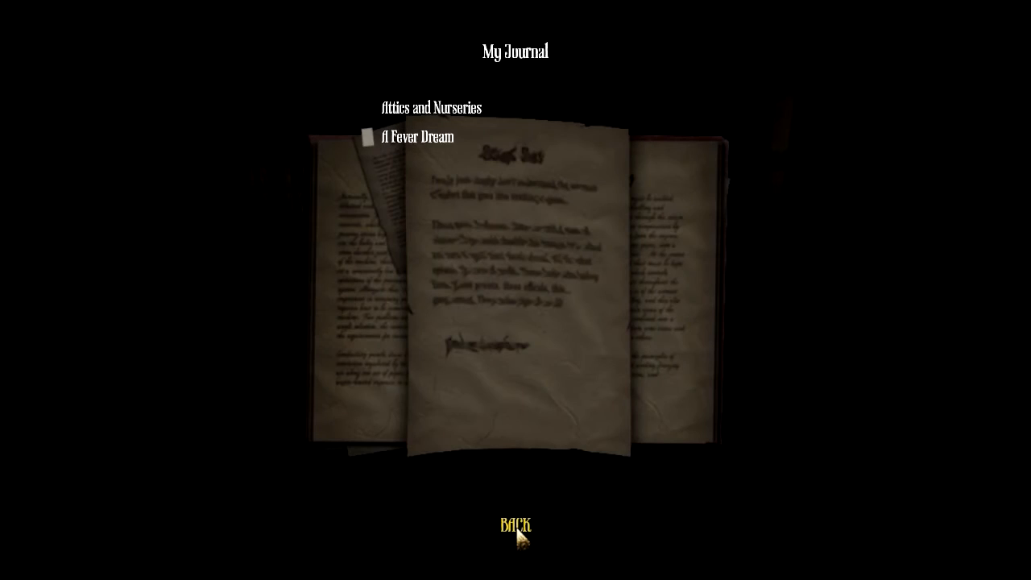
Step: Close the journal entries, including Attics and Nurseries, and return to the hallway gameplay
left_click(417, 136)
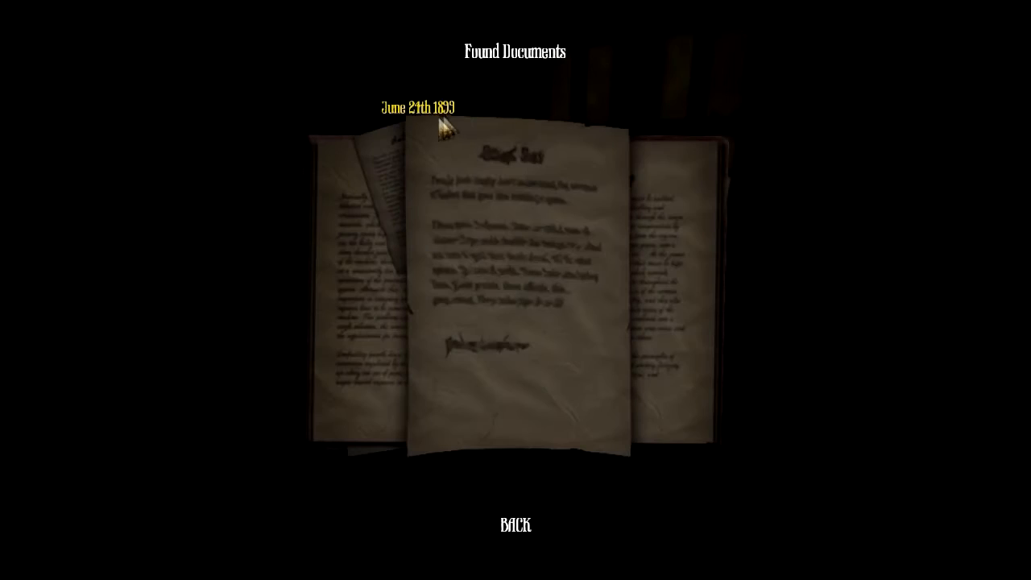
left_click(417, 105)
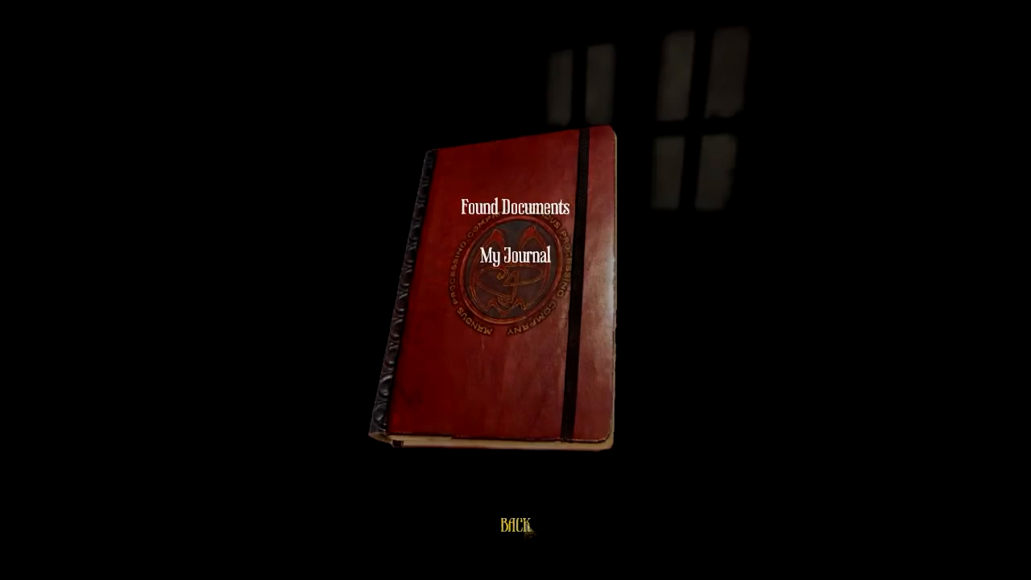
left_click(513, 524)
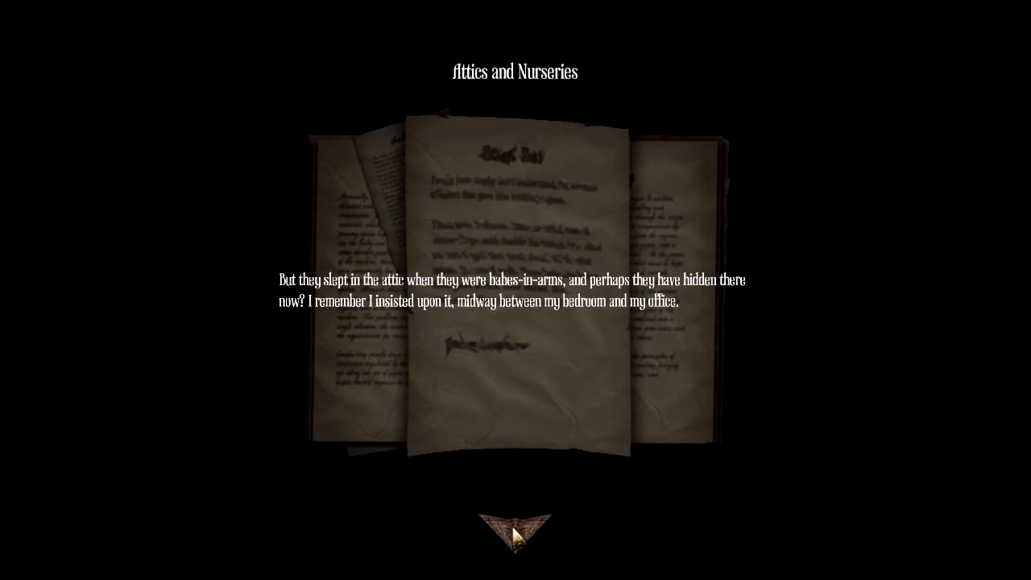
mouse_move(519, 541)
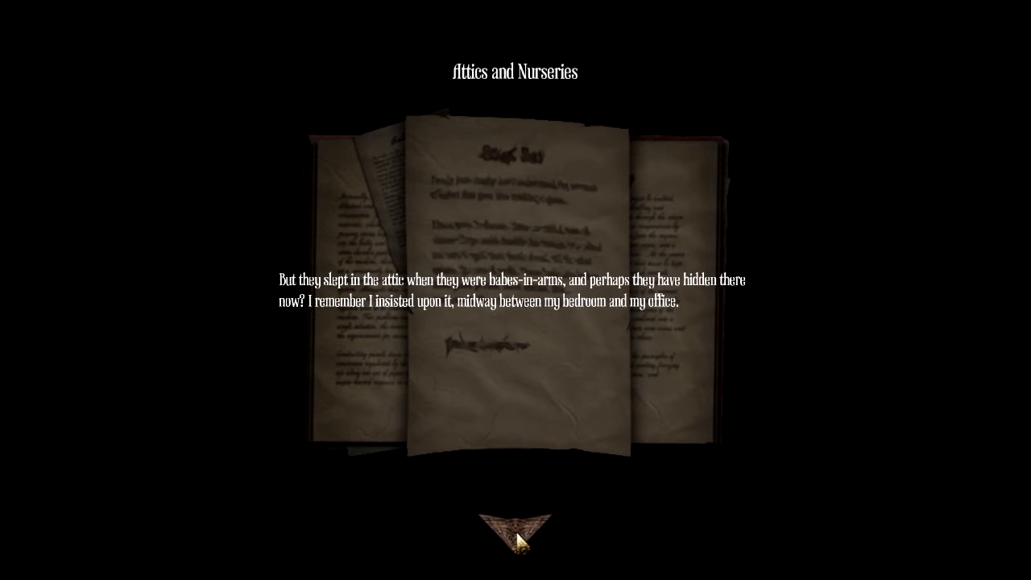
left_click(515, 538)
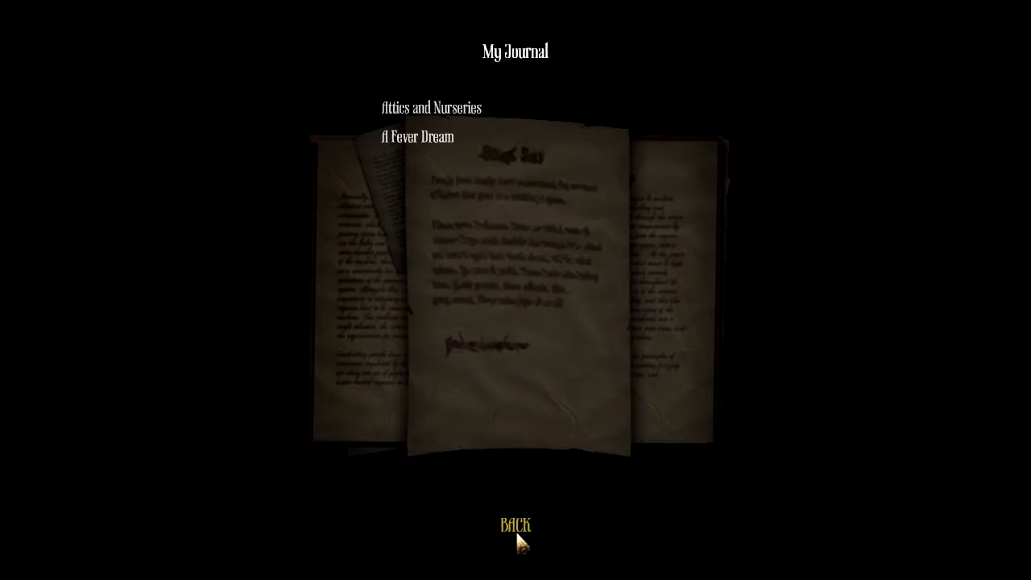
left_click(515, 524)
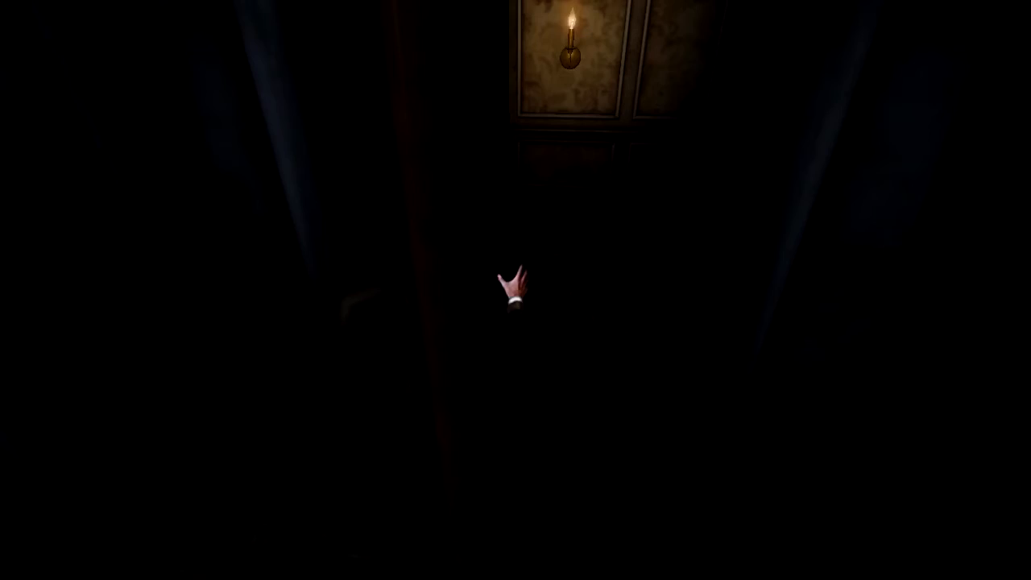